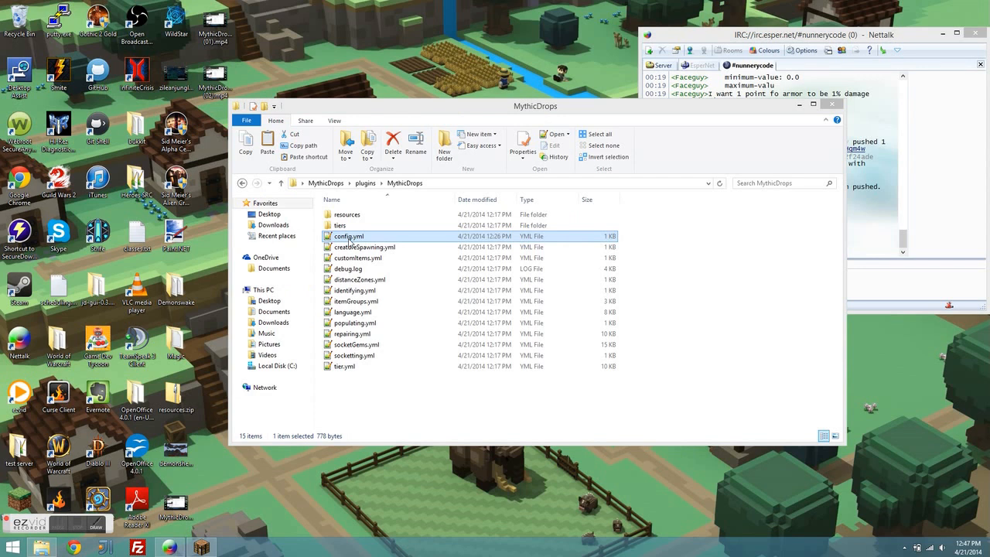
Choose Edit with Notepad++ from config.yml's context menu in the MythicDrops folder
{"action": "right_click", "coordinate": [348, 235]}
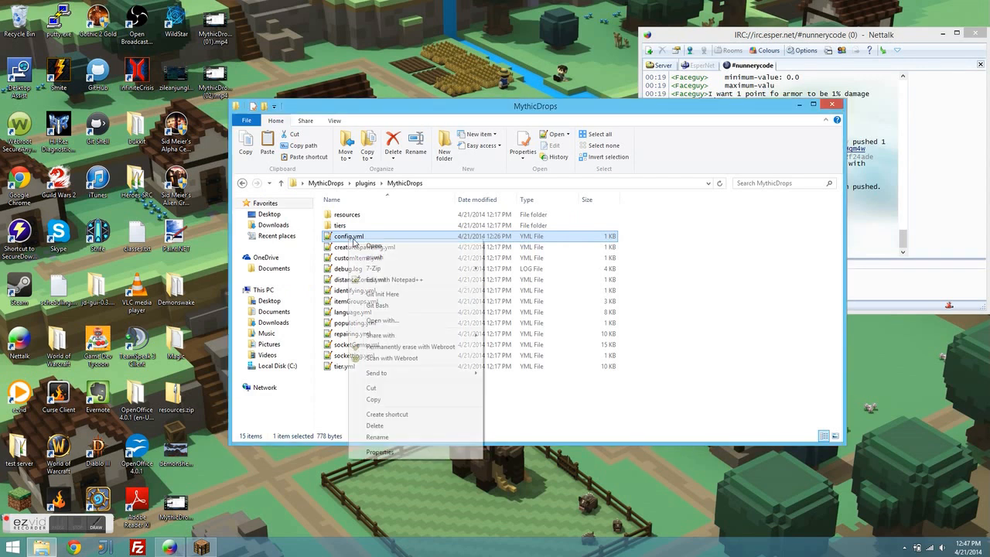
{"action": "mouse_move", "coordinate": [394, 278]}
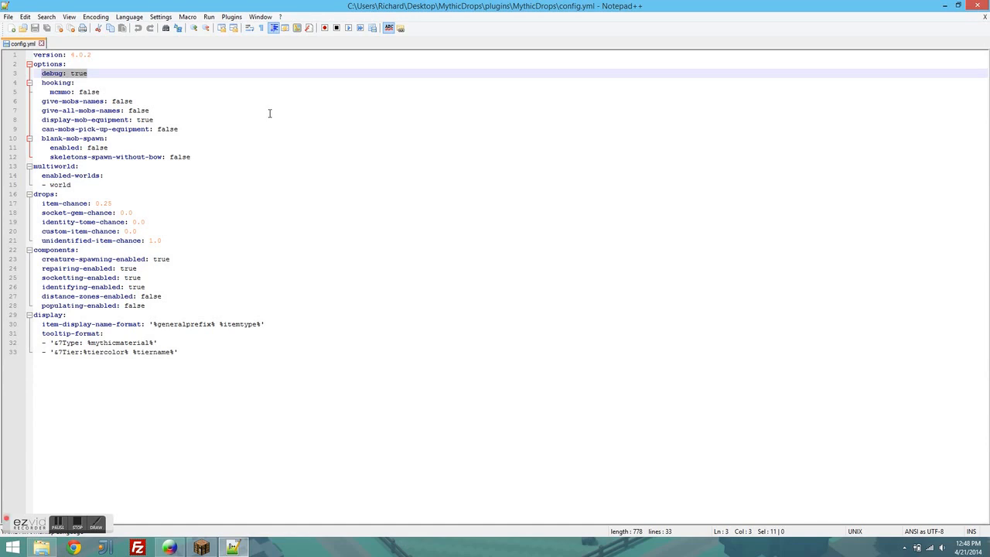
{"action": "mouse_move", "coordinate": [194, 148]}
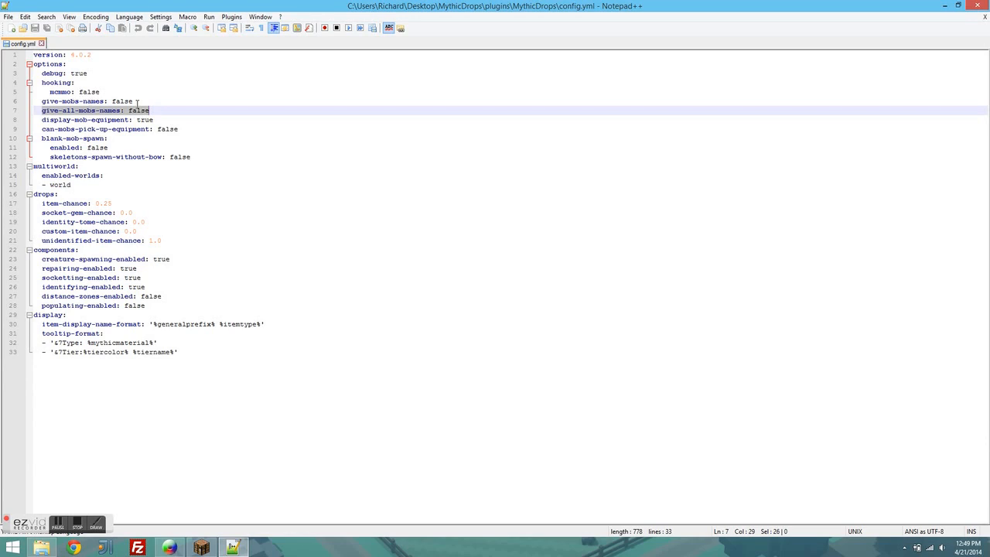
Highlight the can-mobs-pick-up-equipment and blank-mob-spawn lines in the options section
{"action": "left_click", "coordinate": [100, 120]}
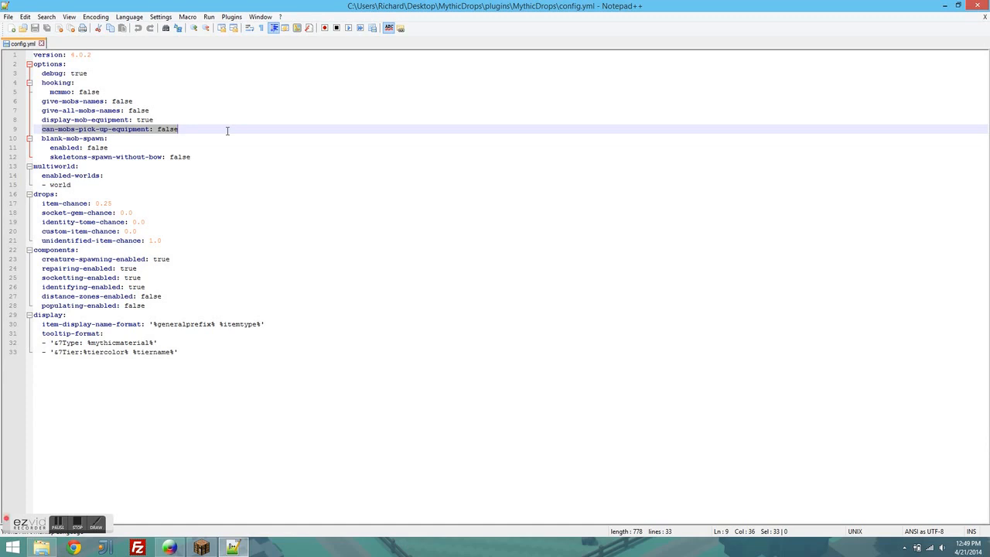
{"action": "mouse_move", "coordinate": [175, 146]}
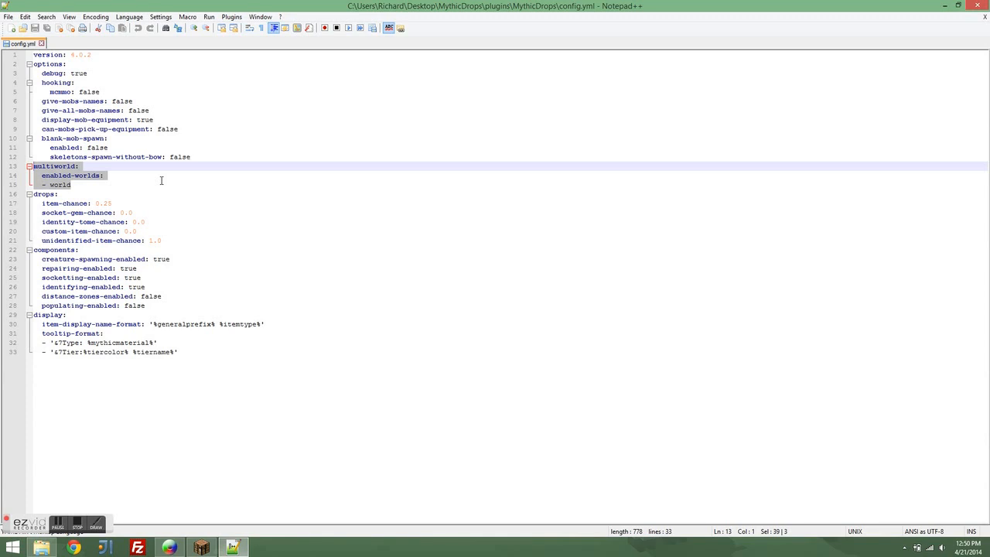
{"action": "mouse_move", "coordinate": [162, 184]}
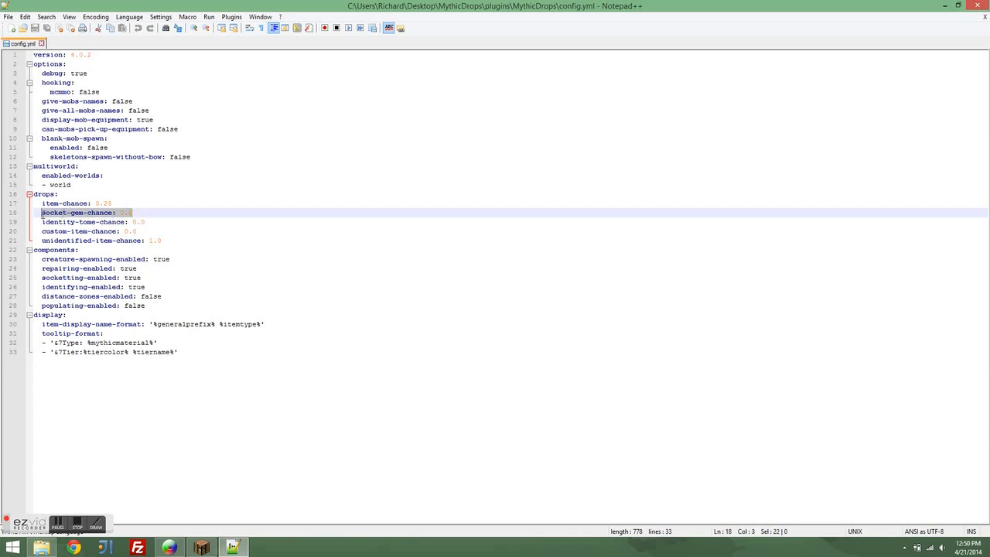
{"action": "mouse_move", "coordinate": [81, 216]}
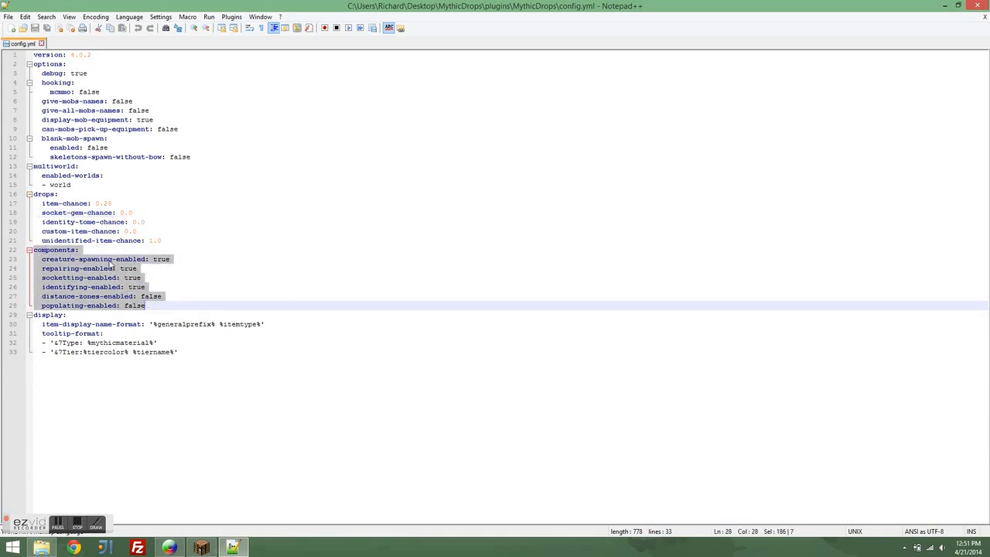
Single out the identifying-enabled flag within the components section
{"action": "left_click", "coordinate": [154, 260]}
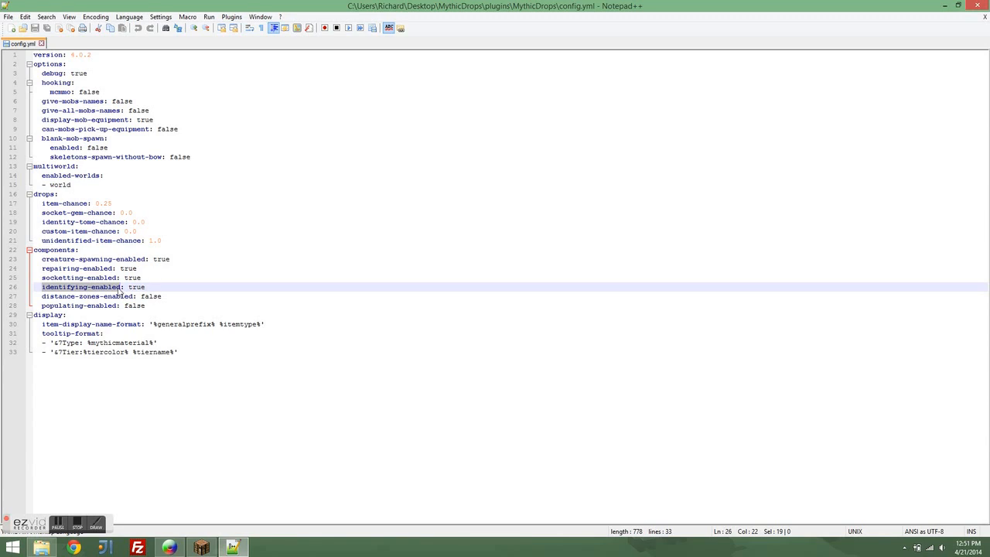
{"action": "mouse_move", "coordinate": [92, 291]}
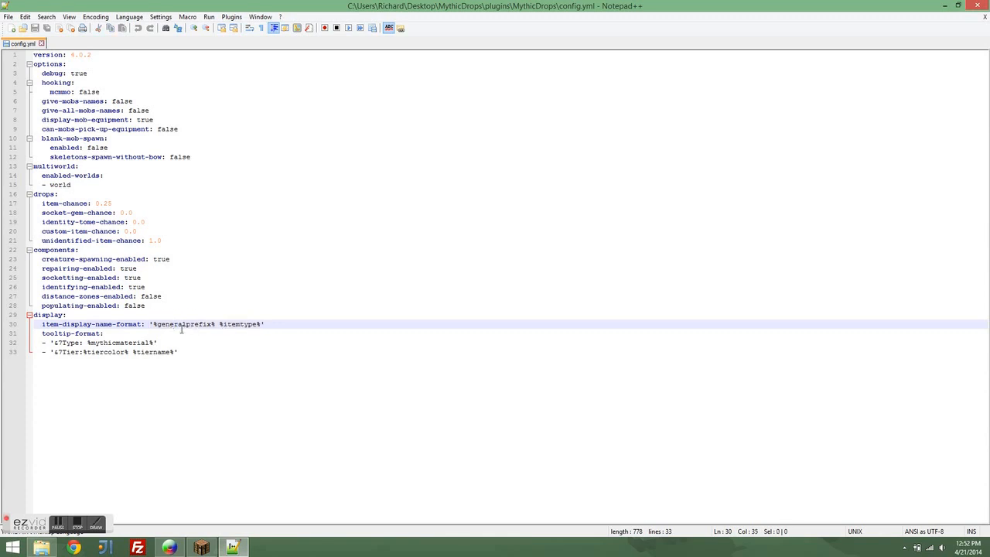
{"action": "mouse_move", "coordinate": [251, 334]}
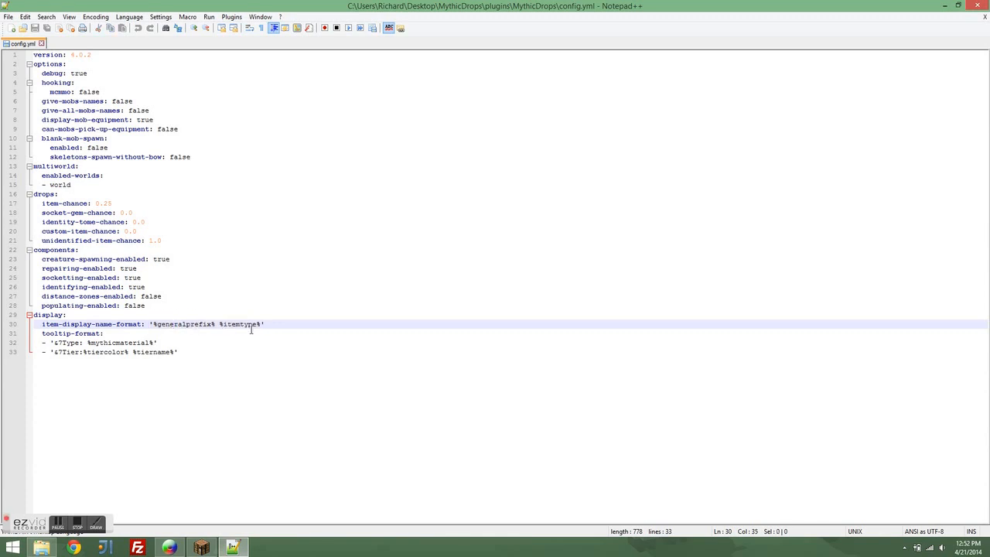